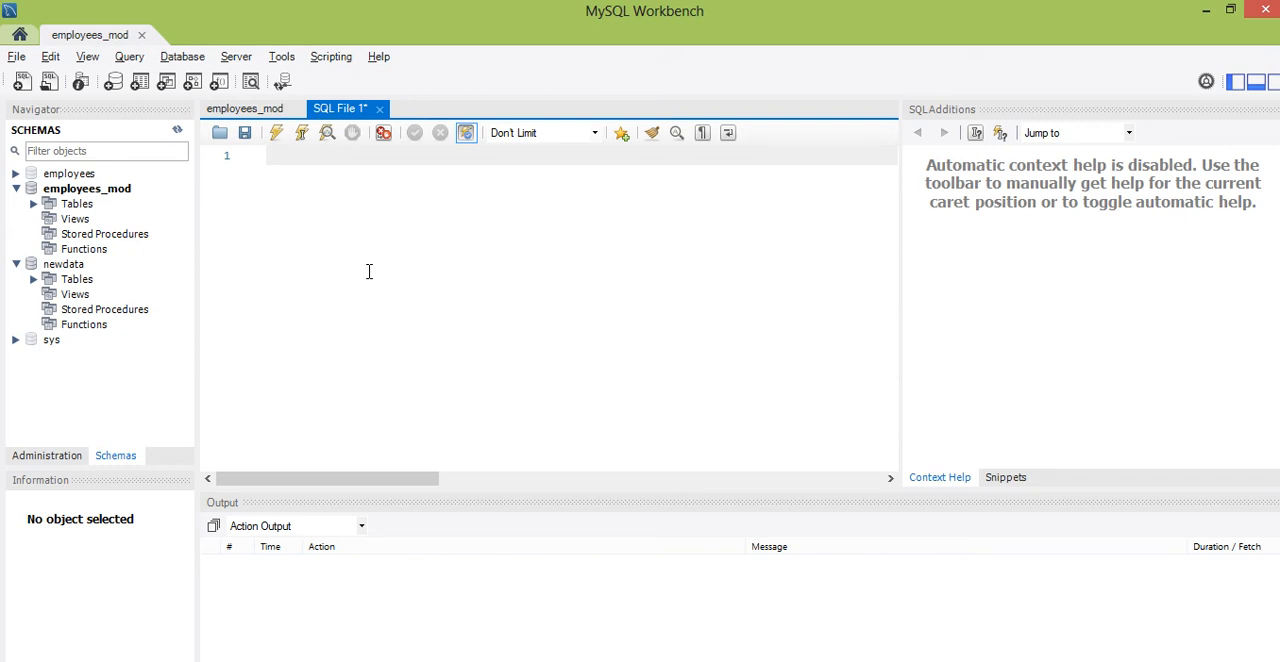
- Write "select * from t_salaries;" in the editor and execute it
click(268, 156)
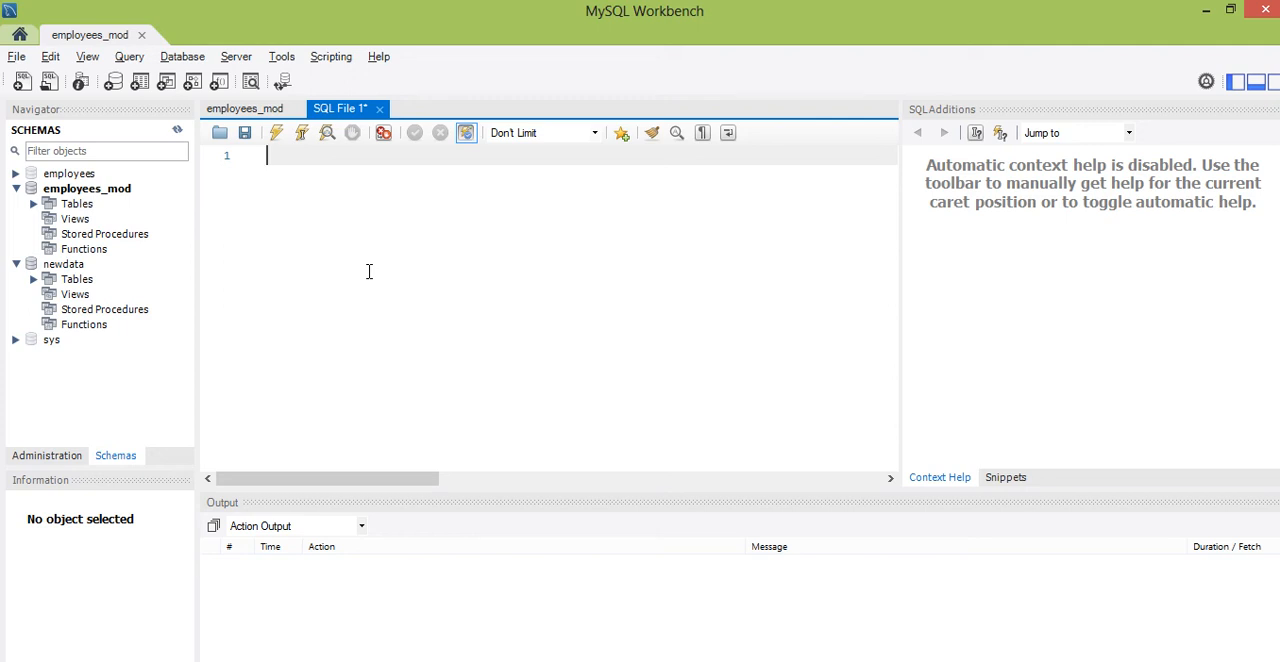
text(select)
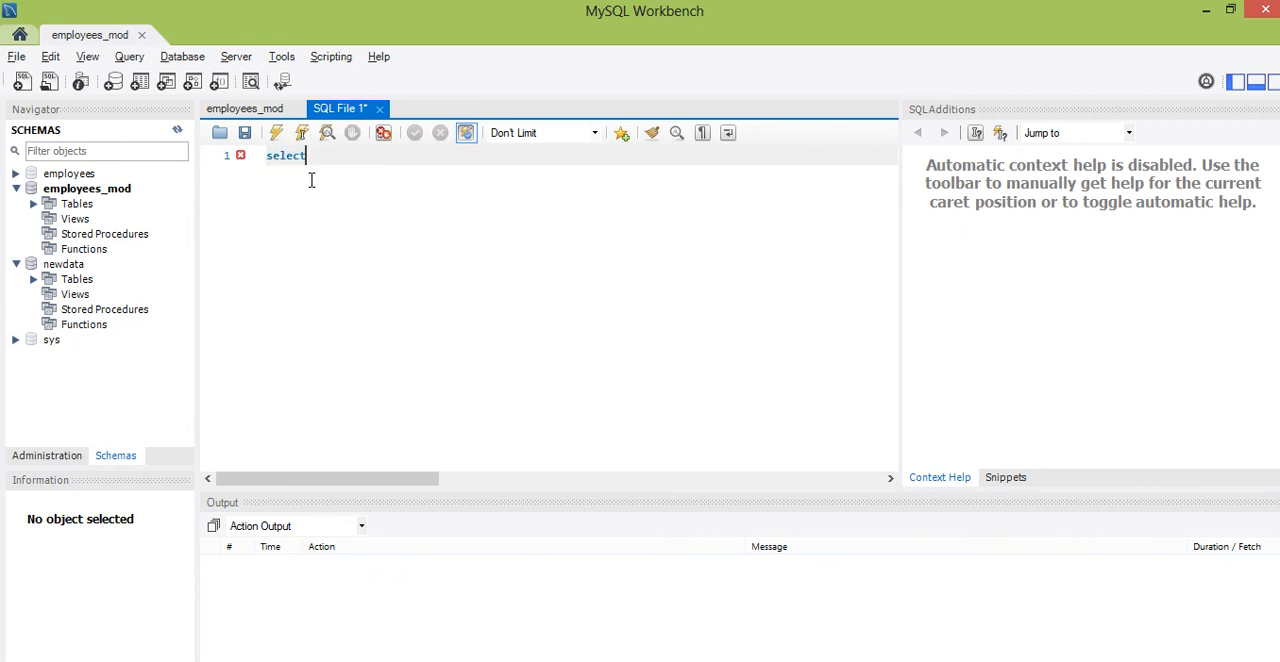
text(*)
text(from)
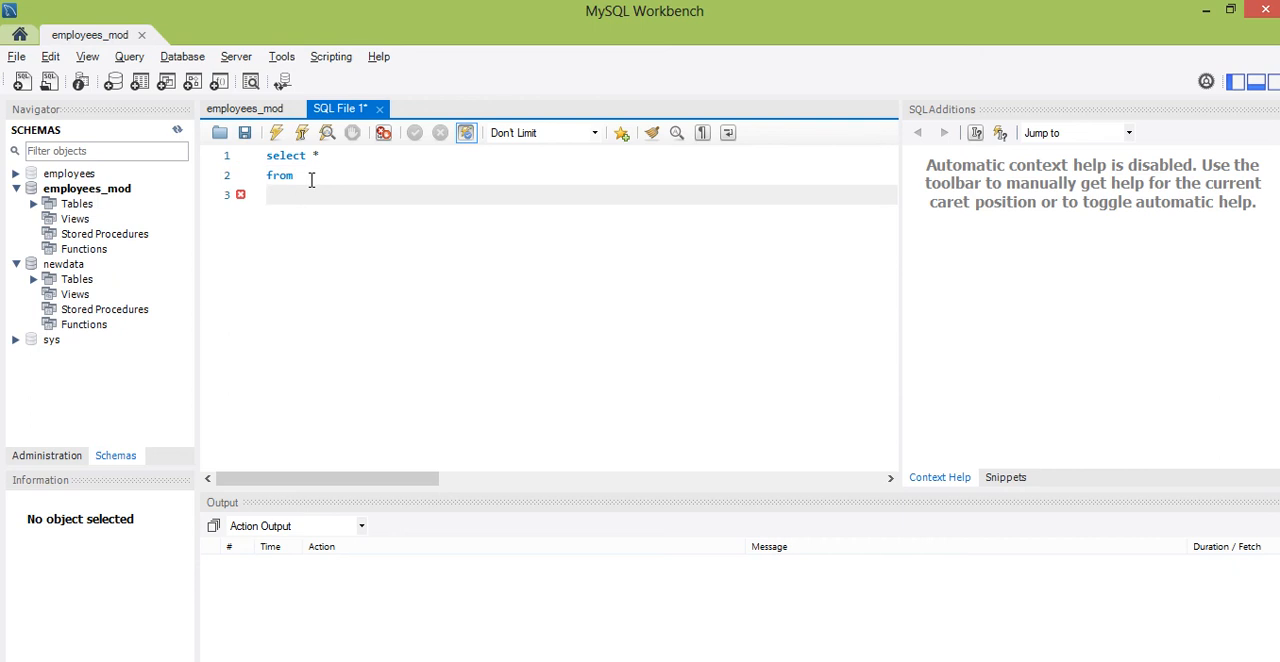
text(T)
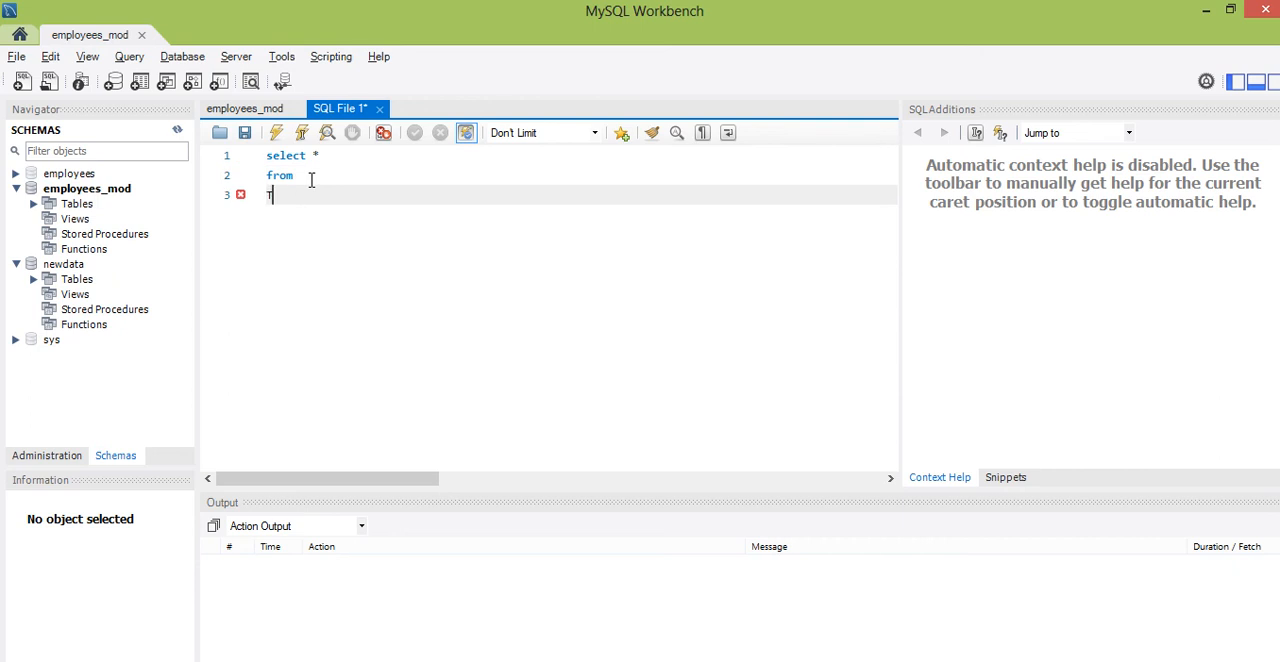
text(t_salaries)
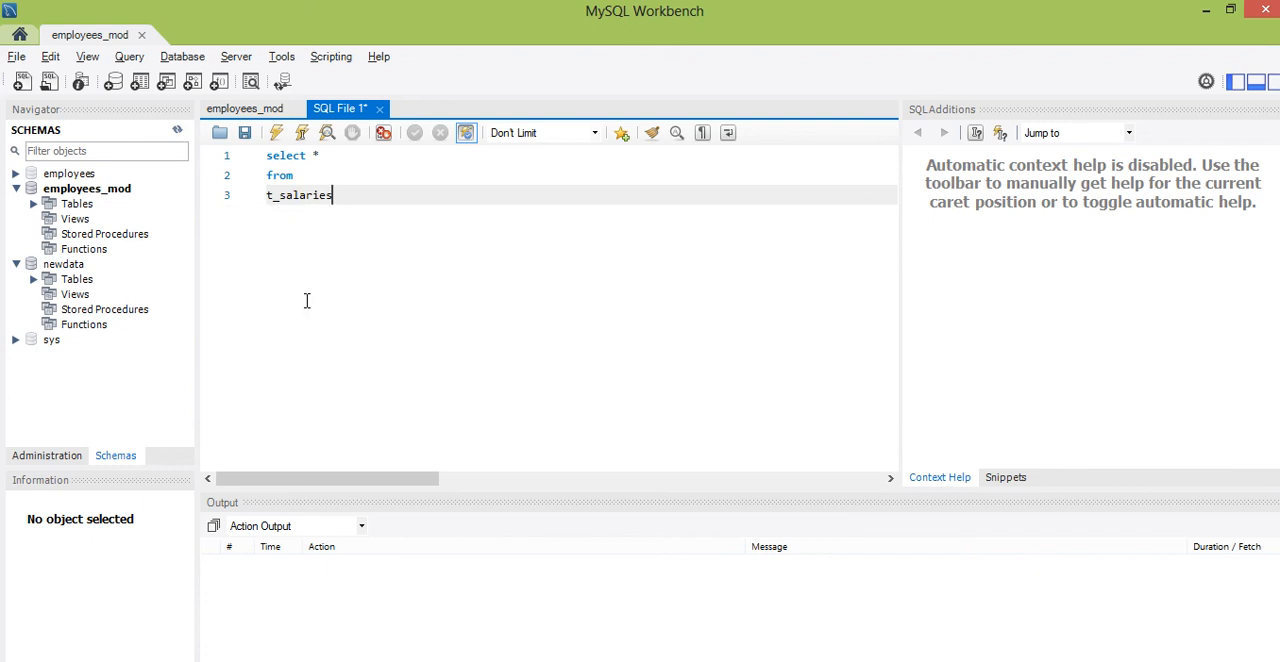
text(;)
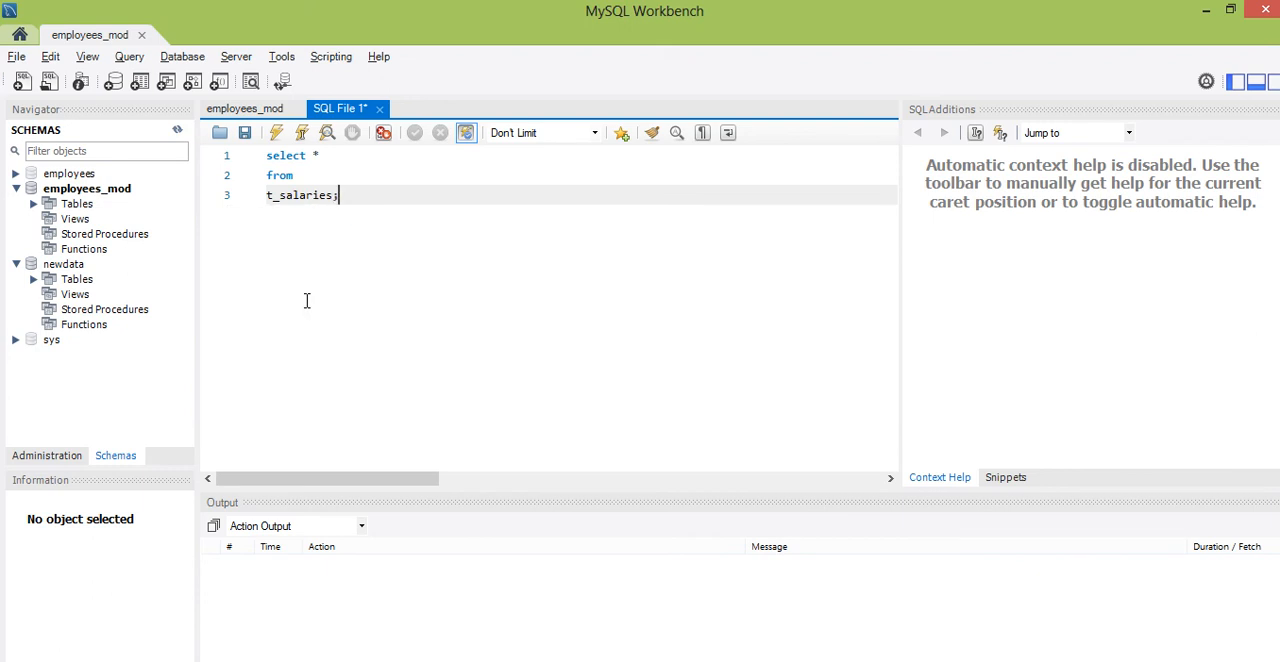
click(276, 132)
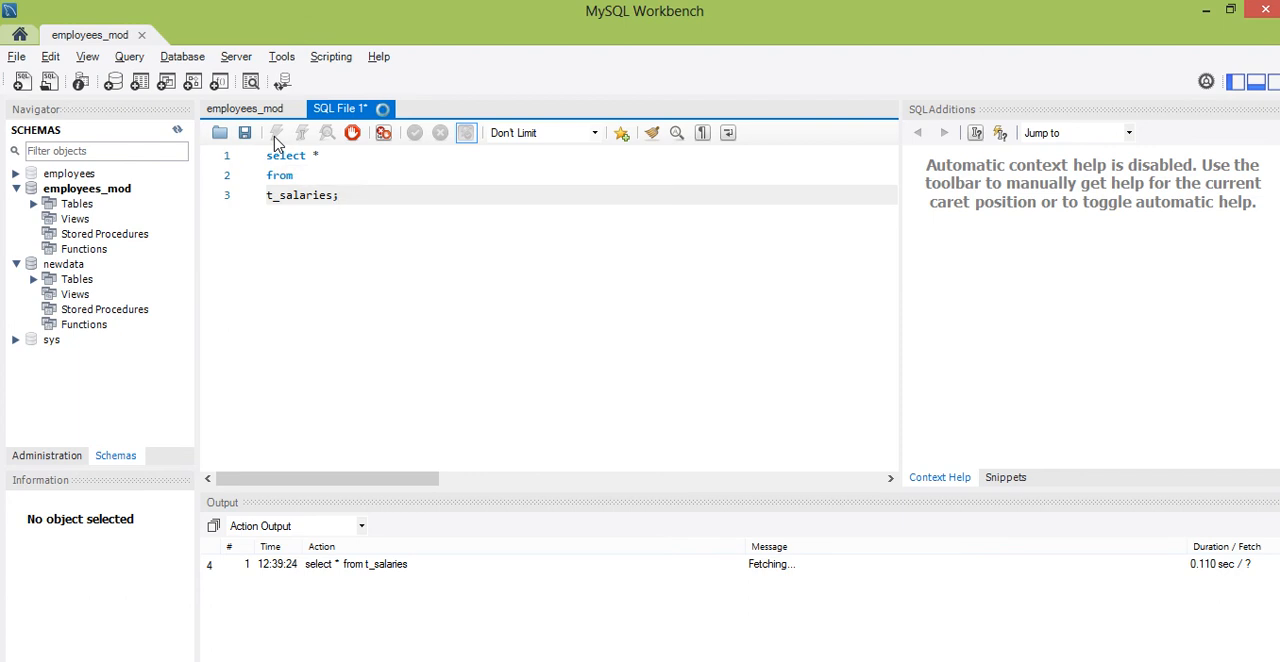
- Let the t_salaries query finish, returning 870,716 rows in the Result Grid
click(276, 132)
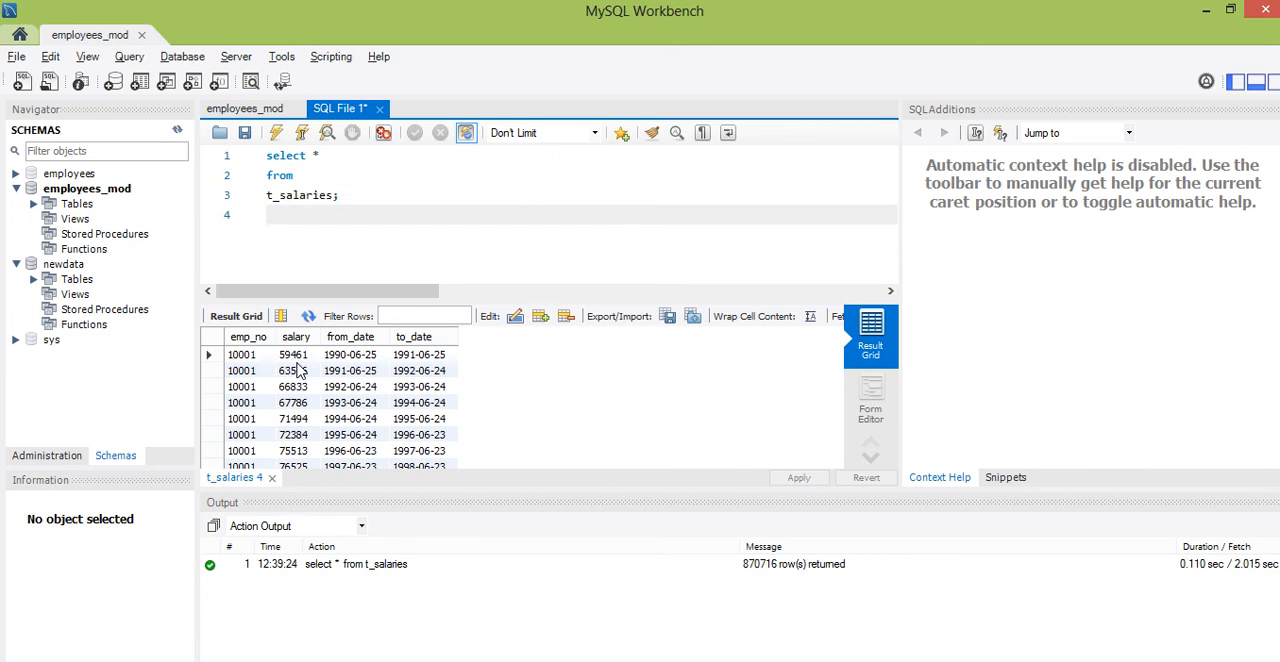
- Add "select sum(salary) from t_salaries;" below the first query and execute the script
text(s)
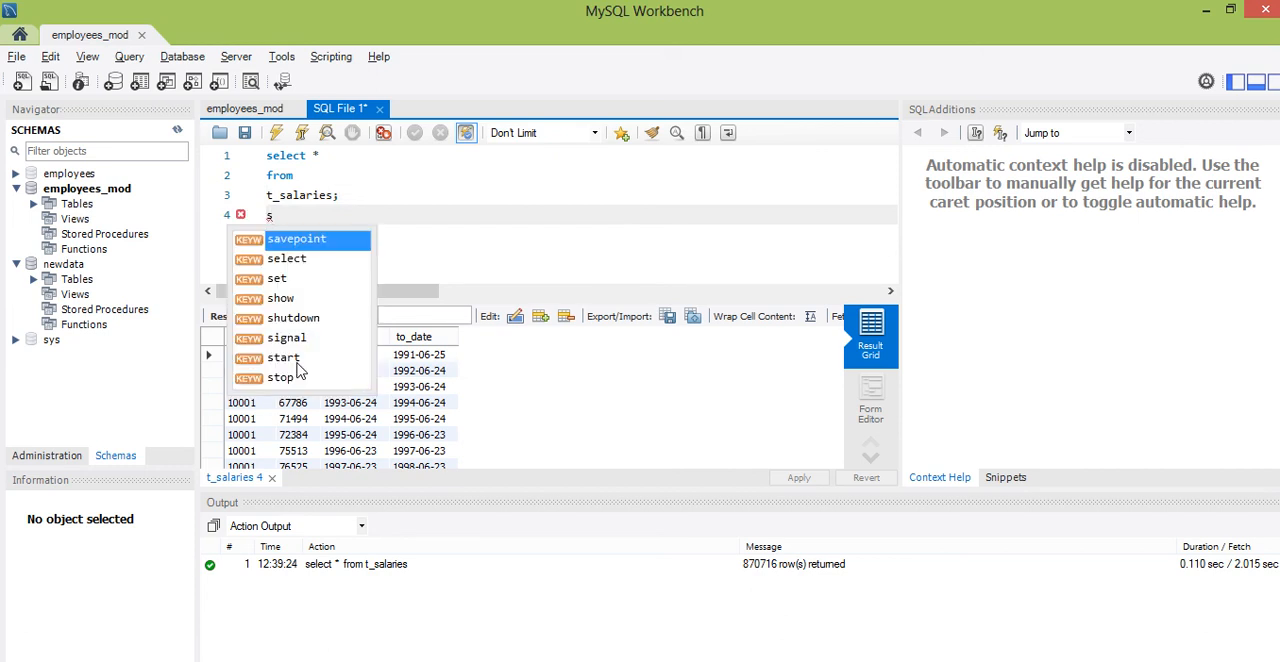
text(elect)
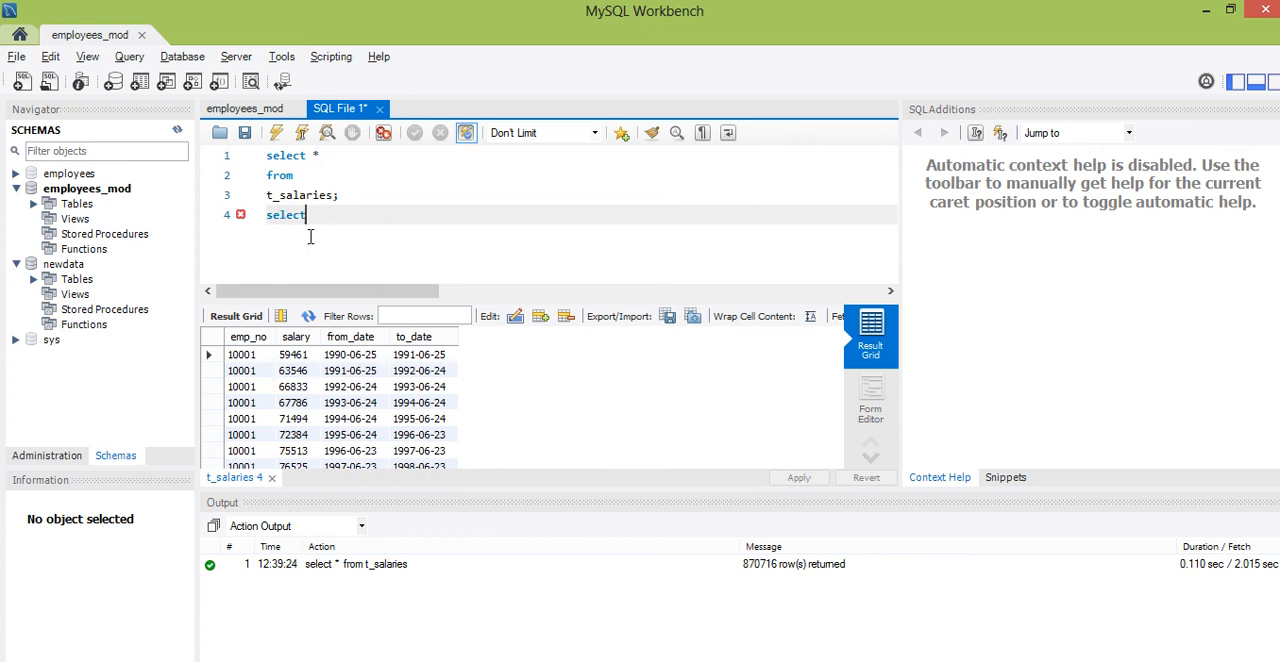
text(S)
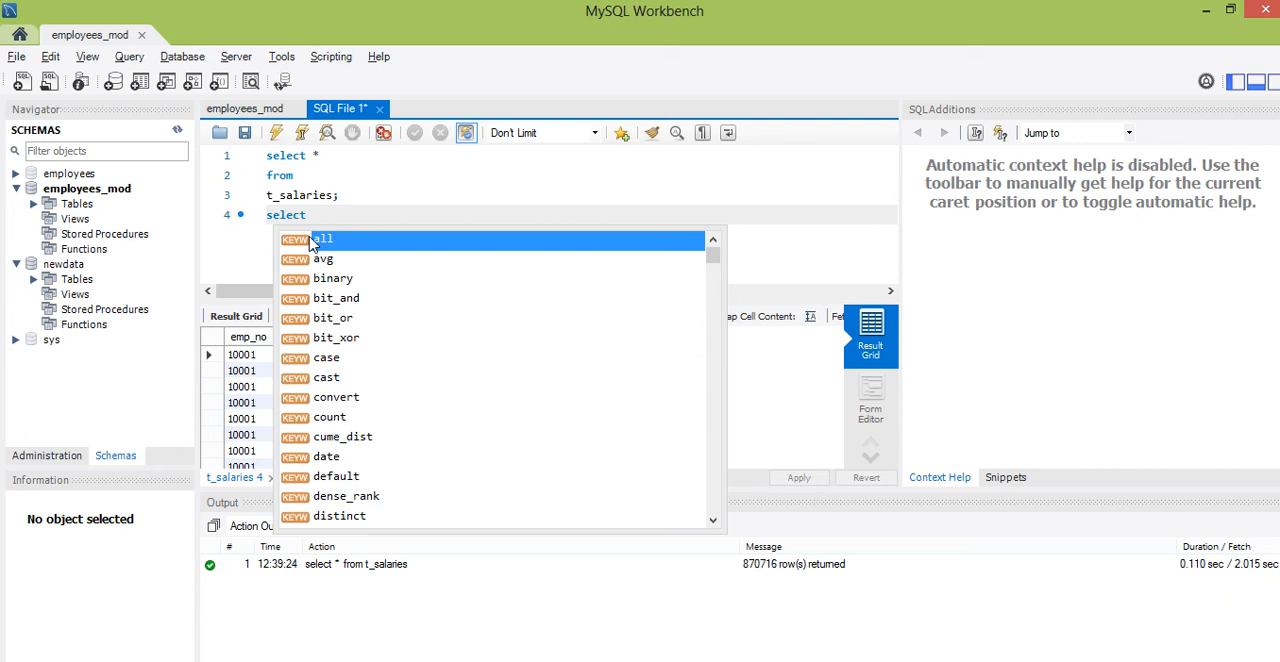
text(sum()
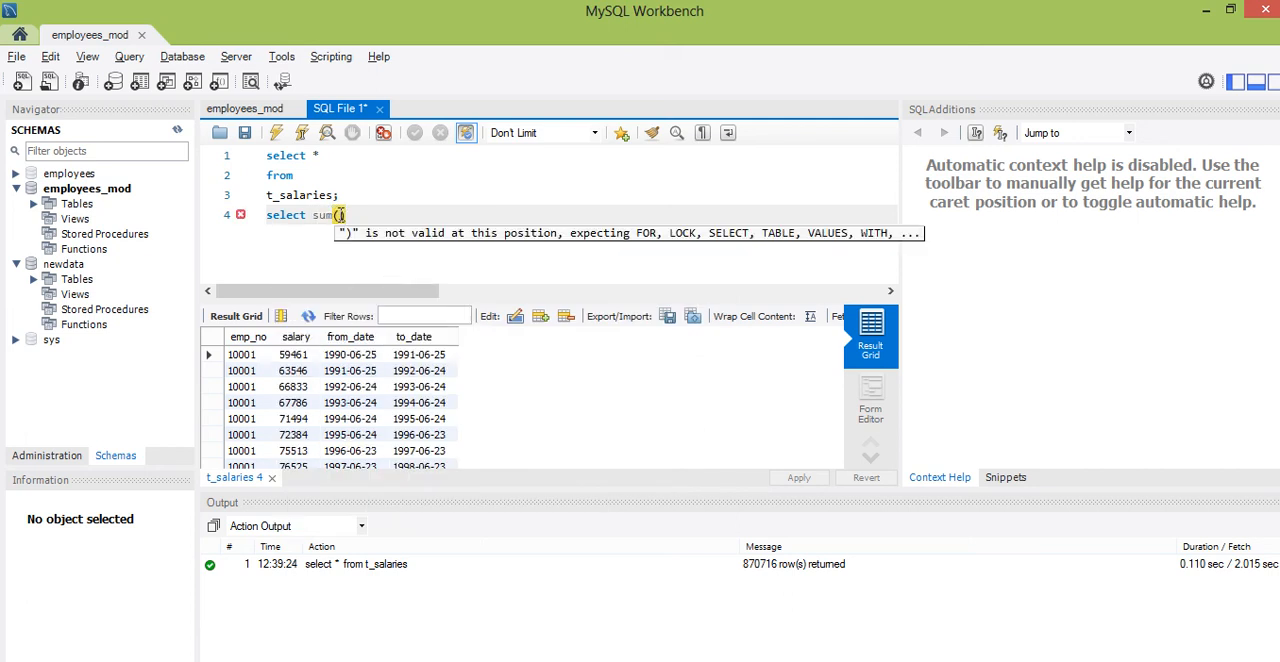
text(salary)
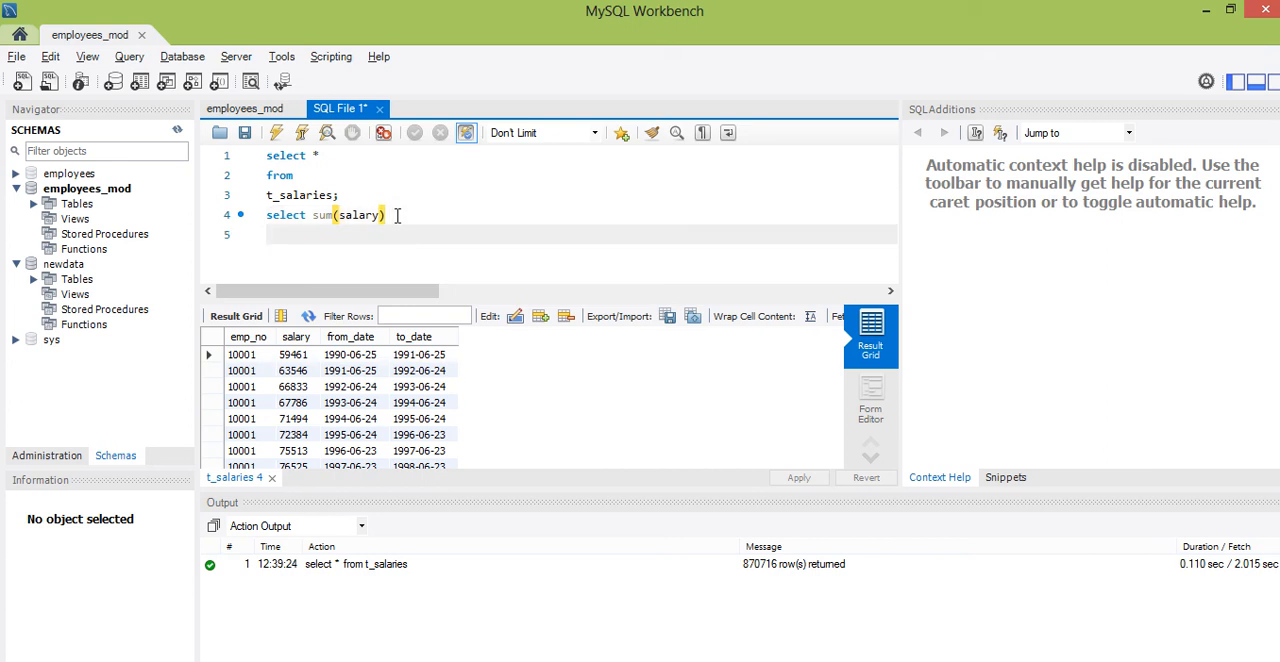
text(from)
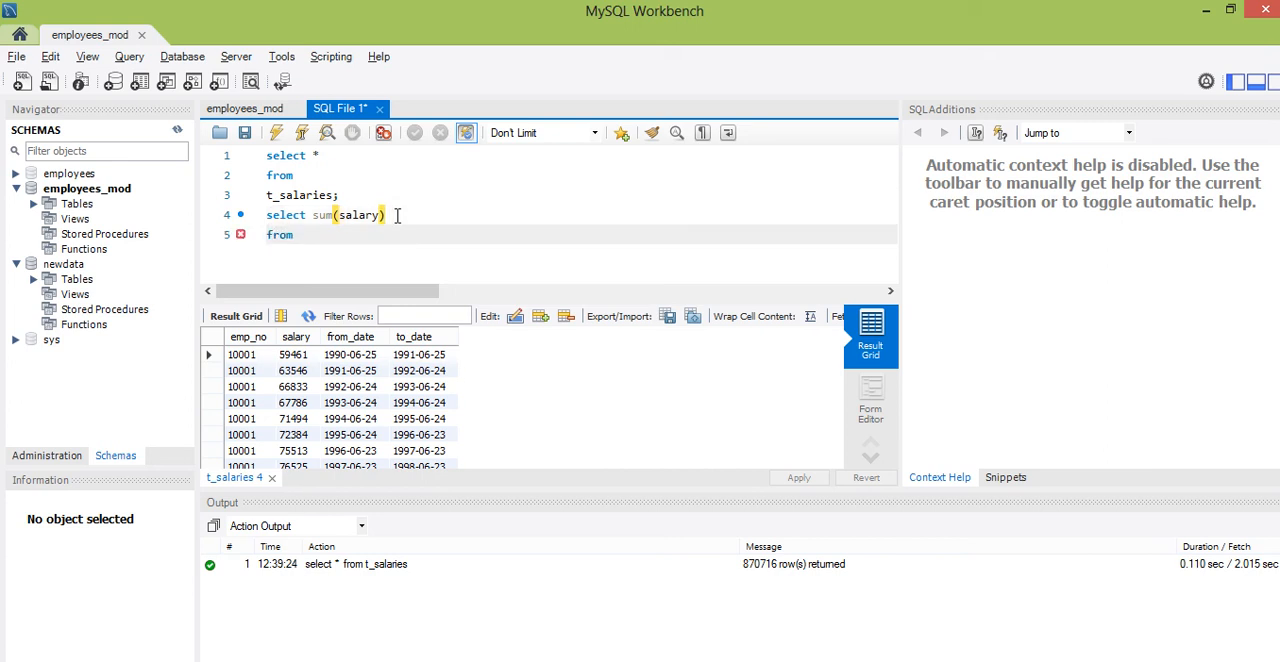
text(t)
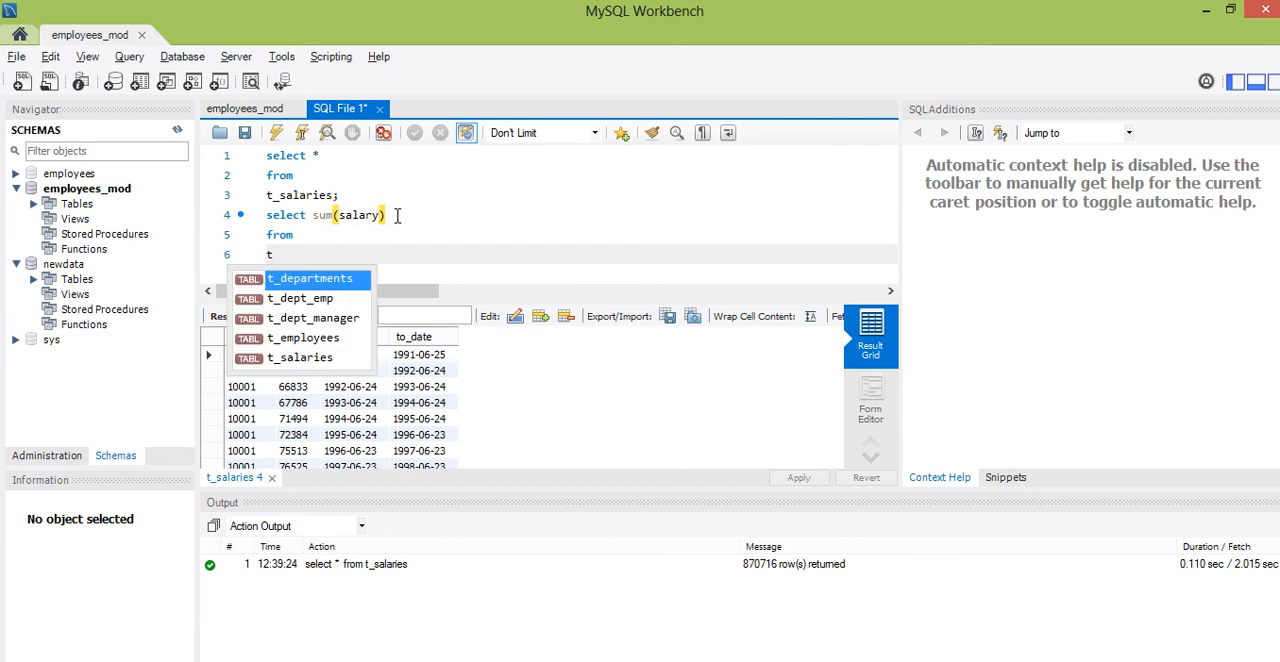
mouse_move(304, 364)
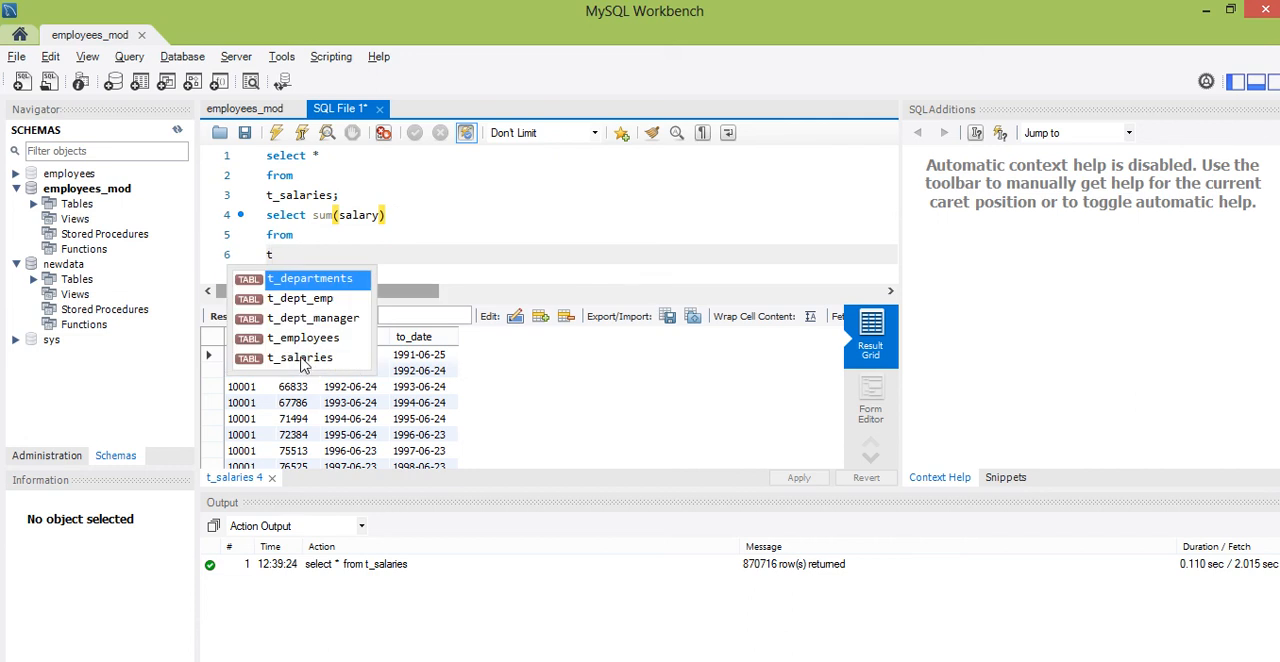
click(300, 356)
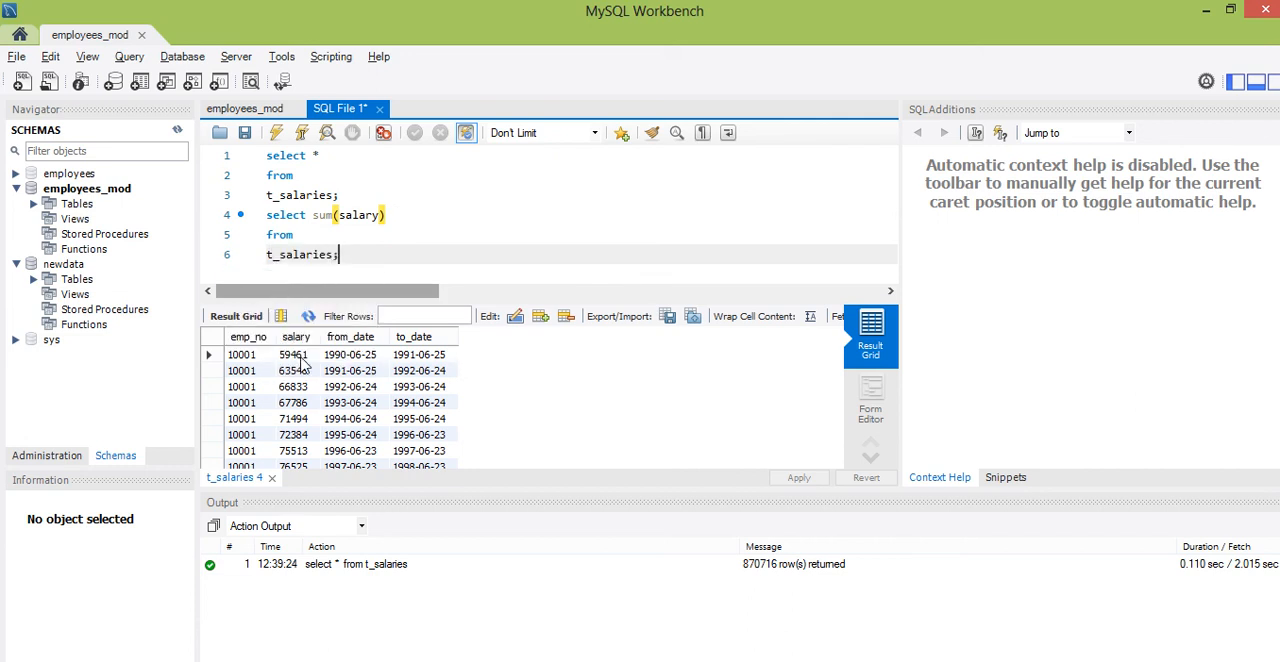
mouse_move(276, 132)
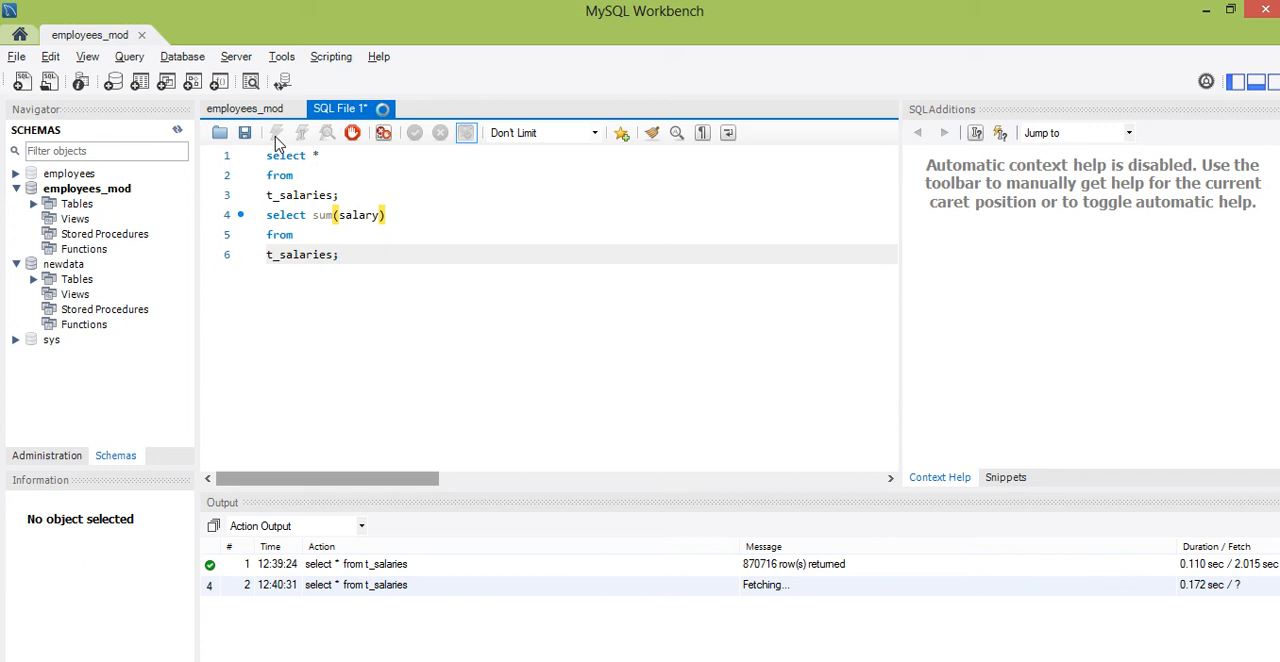
click(276, 132)
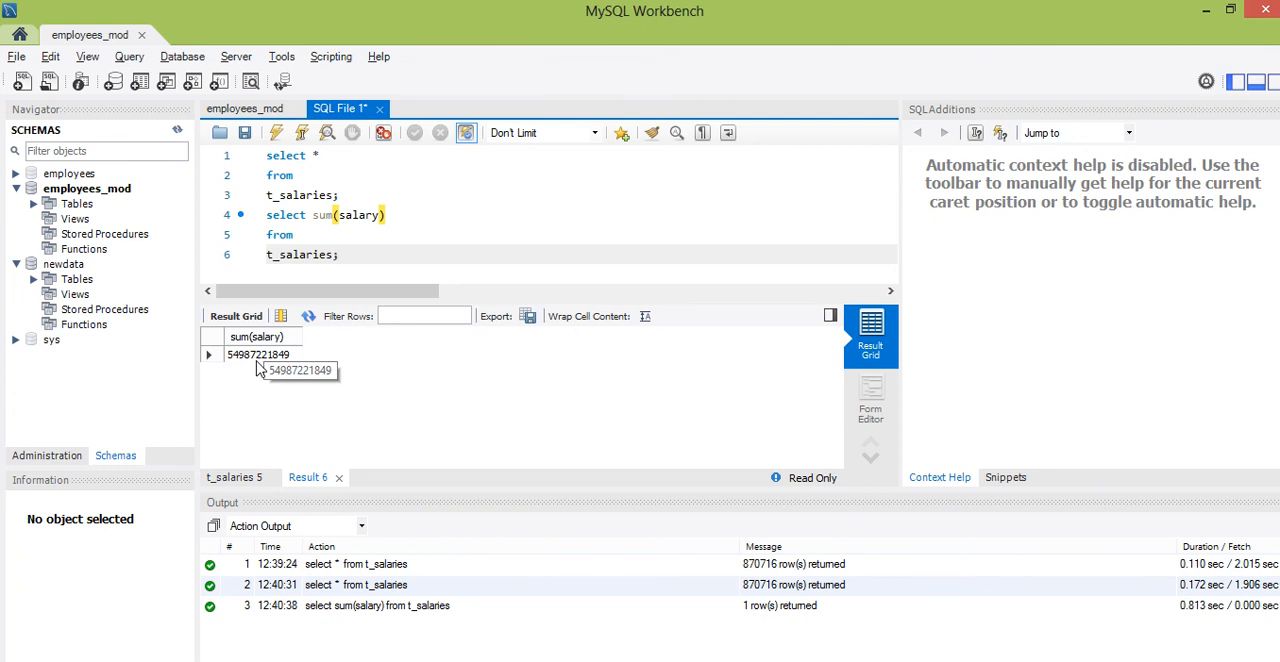
mouse_move(282, 350)
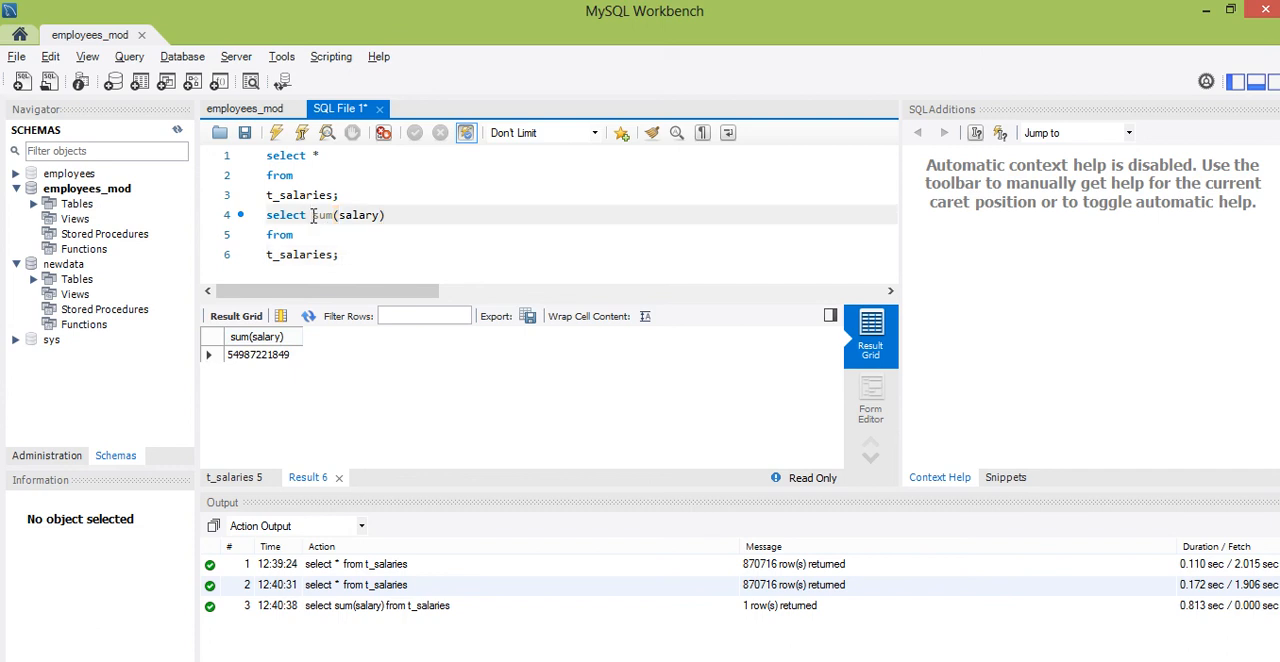
- Rewrite the total as select format(sum(salary), "NO") from t_salaries;
text(for)
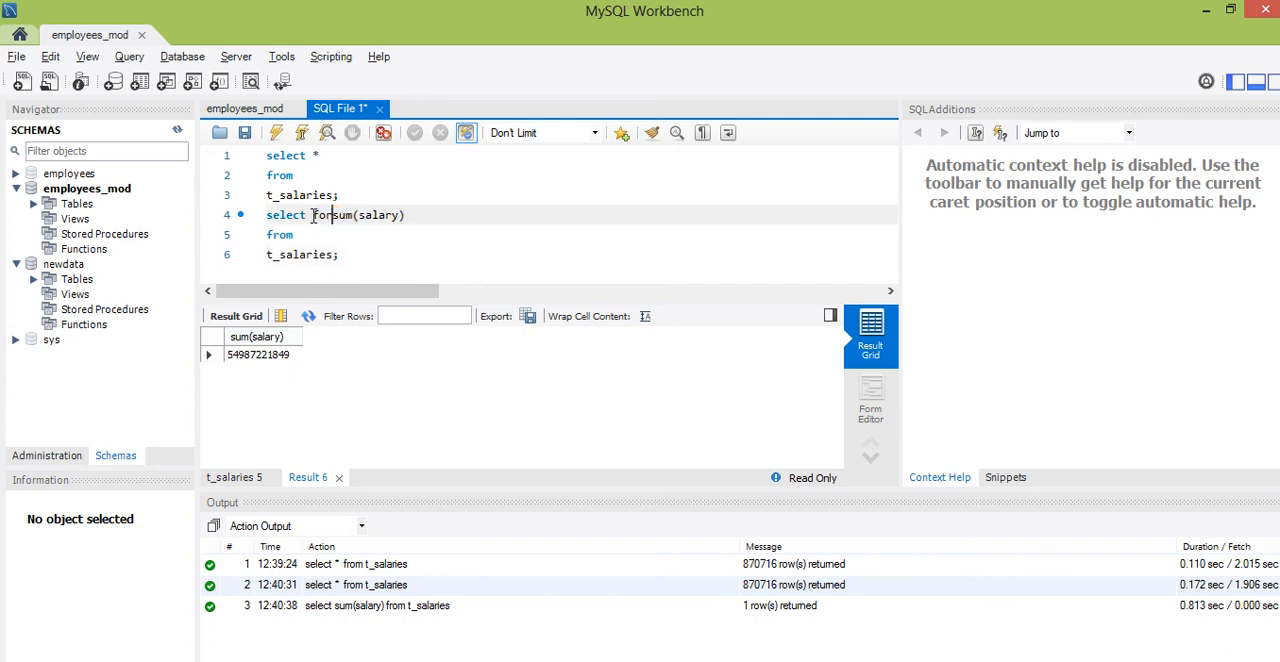
text(format)
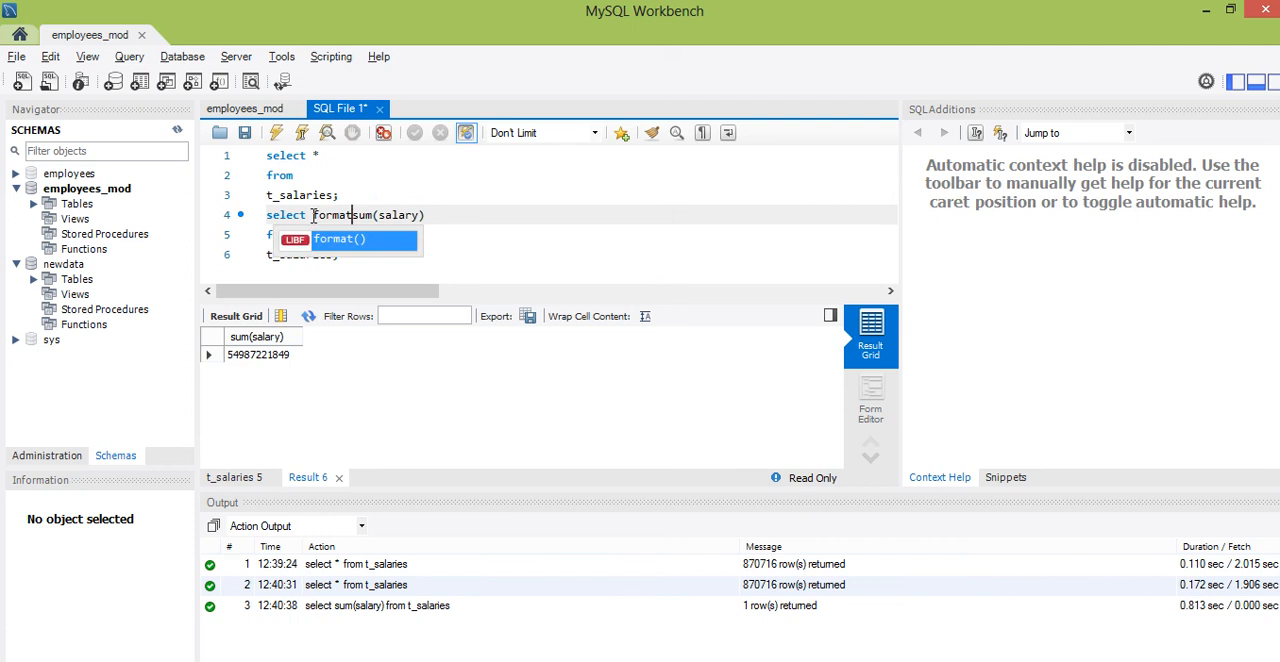
text(()
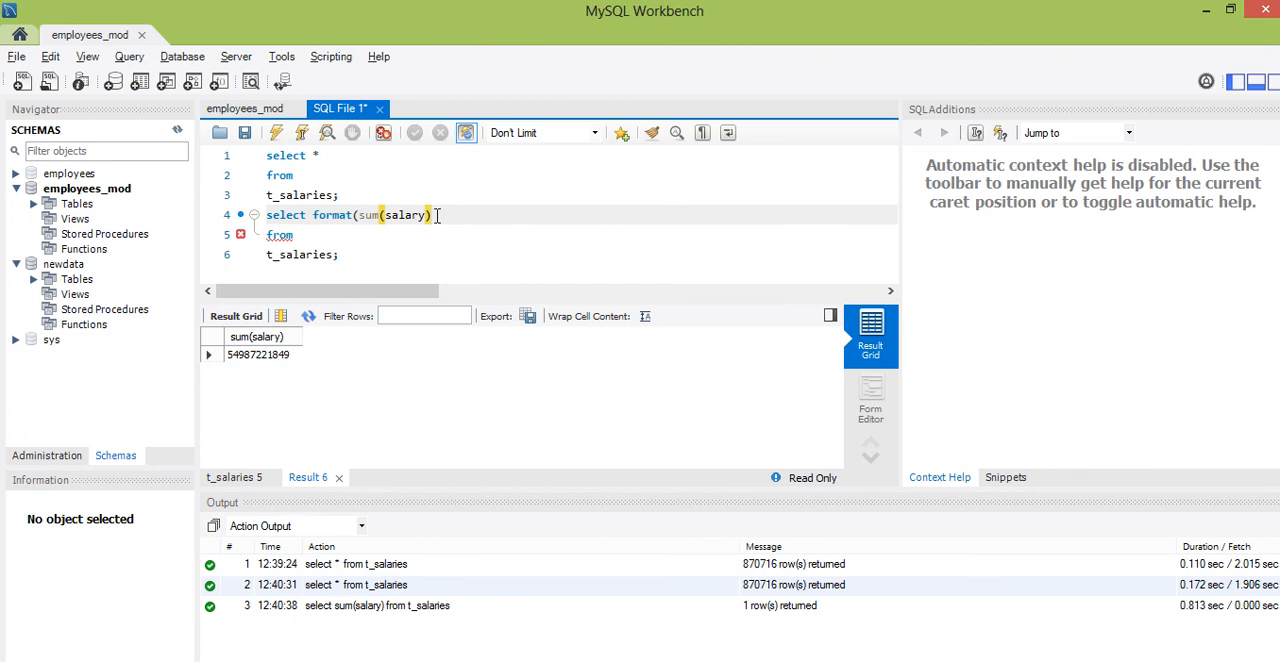
text(;)
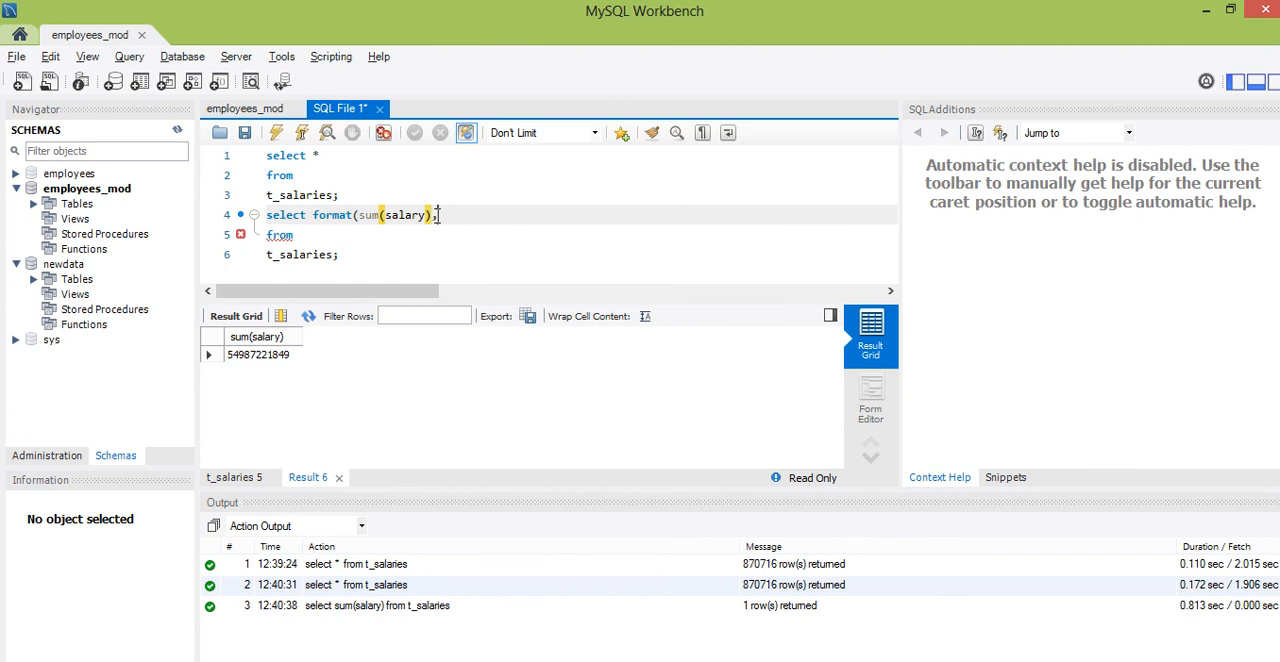
click(440, 216)
text( ')
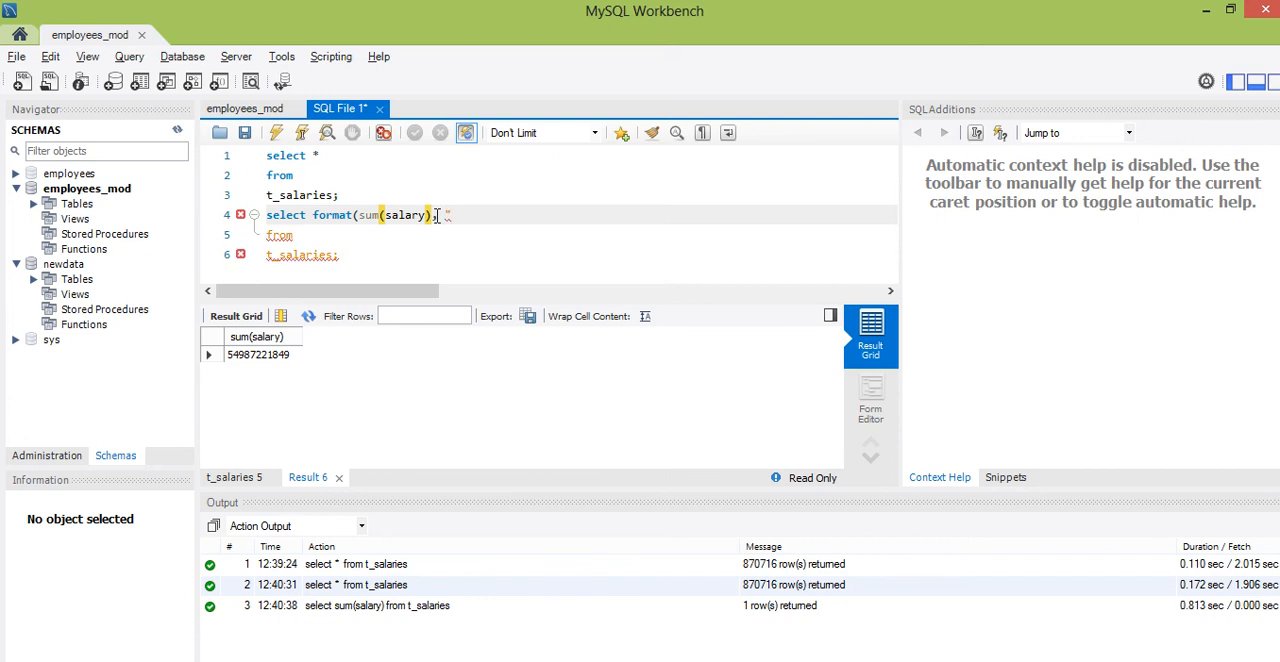
text(no)
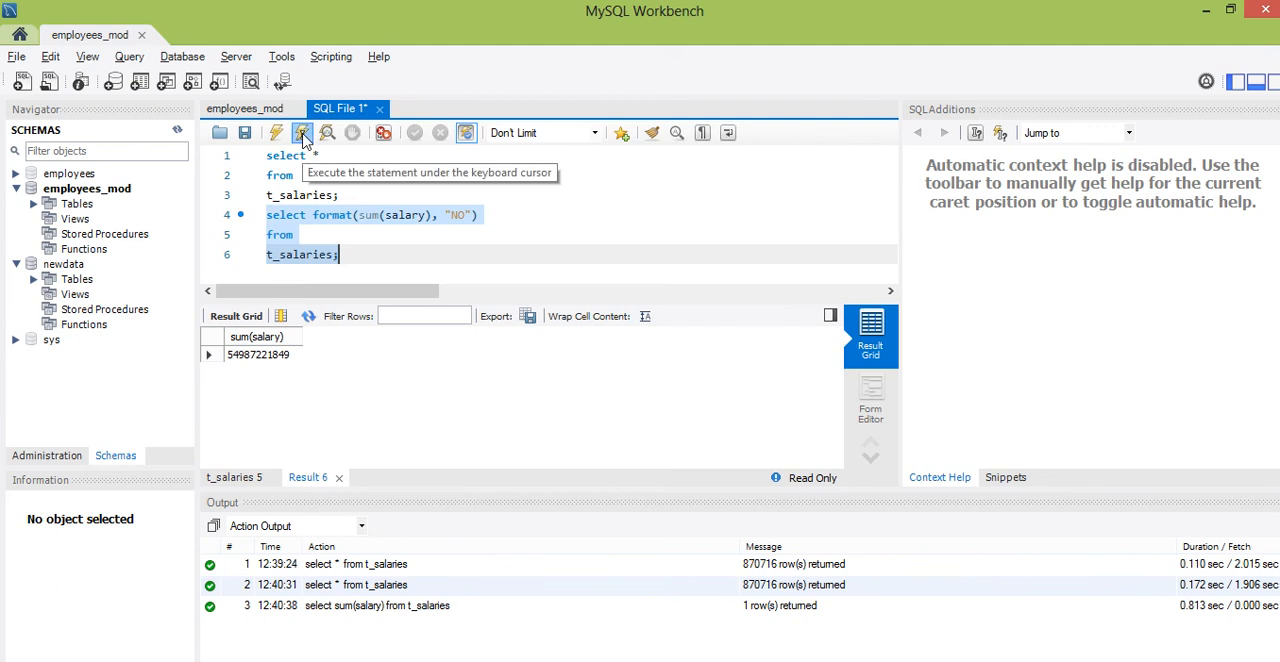
- Execute the formatted query, returning 54,987,221,849 with thousands separators
click(304, 132)
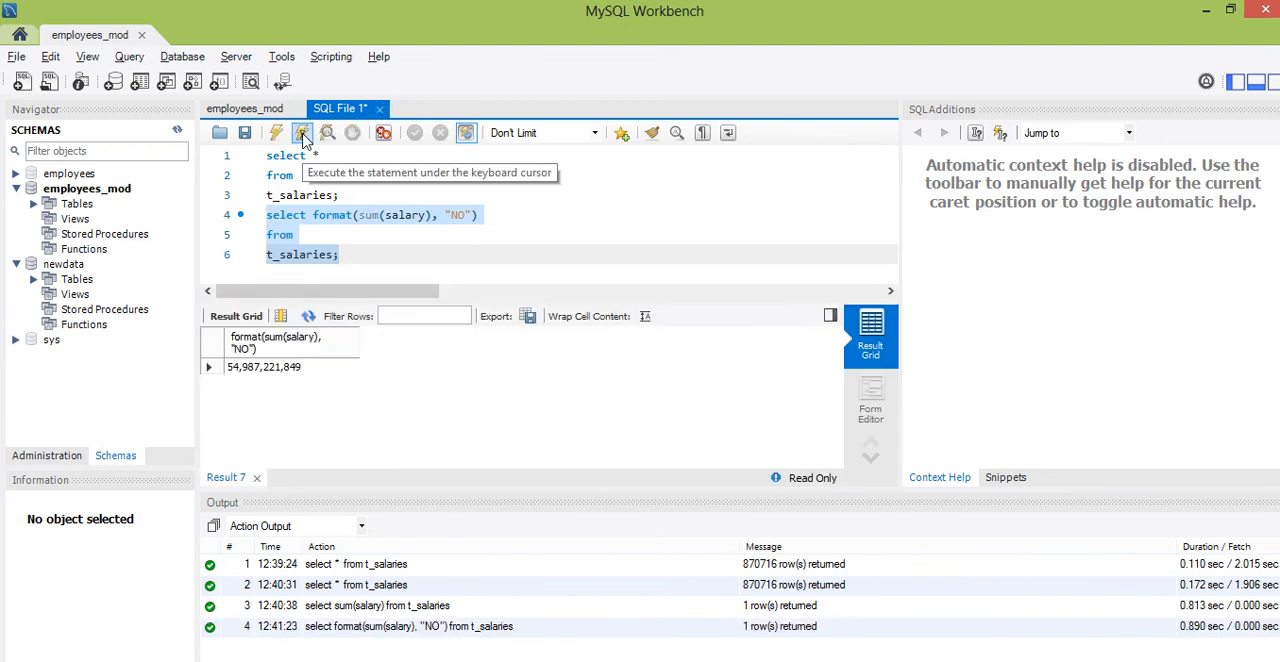
mouse_move(212, 408)
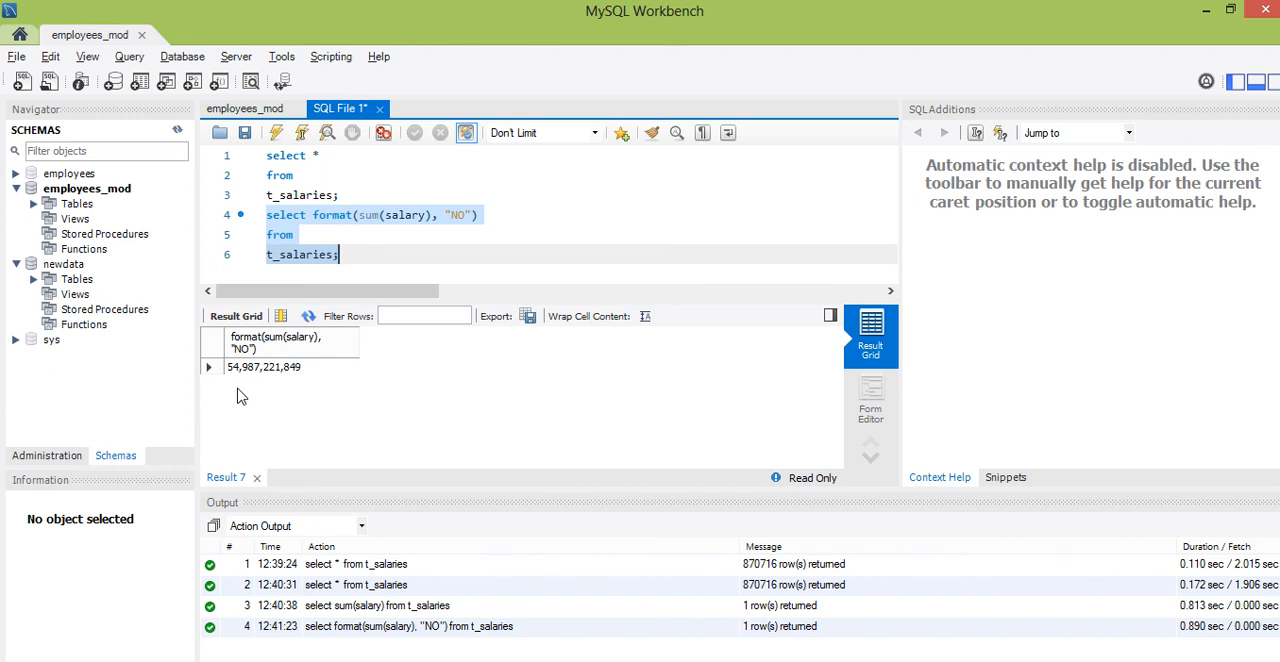
mouse_move(256, 390)
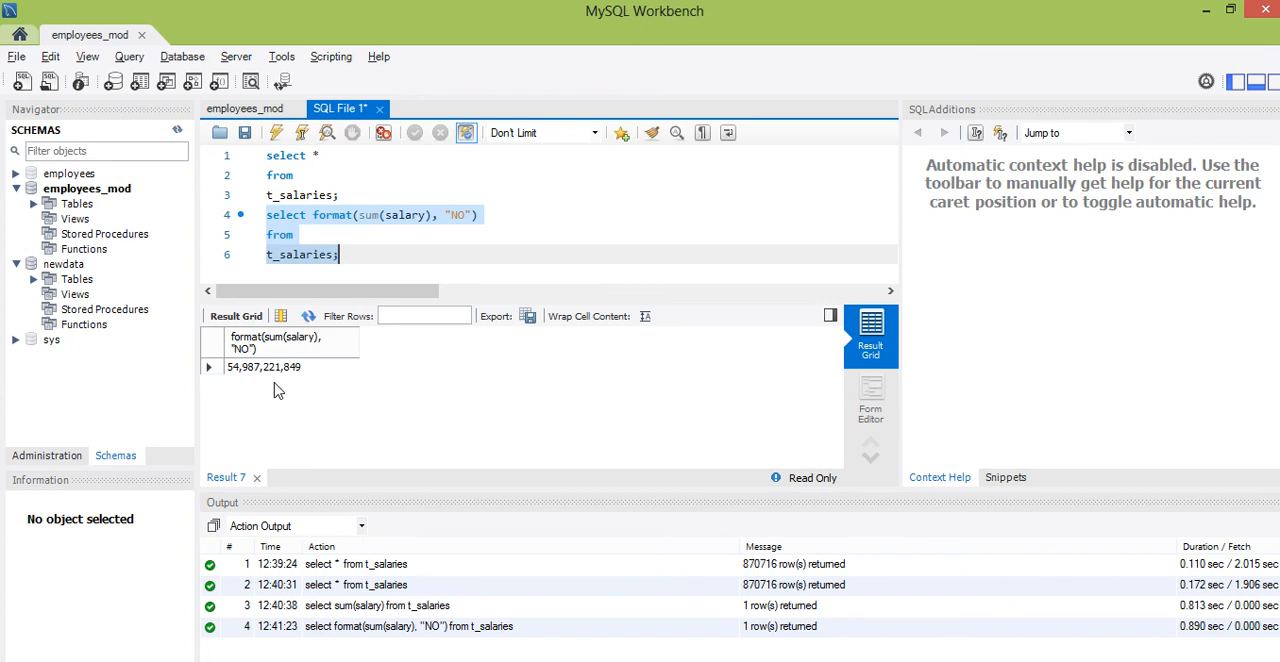
mouse_move(292, 390)
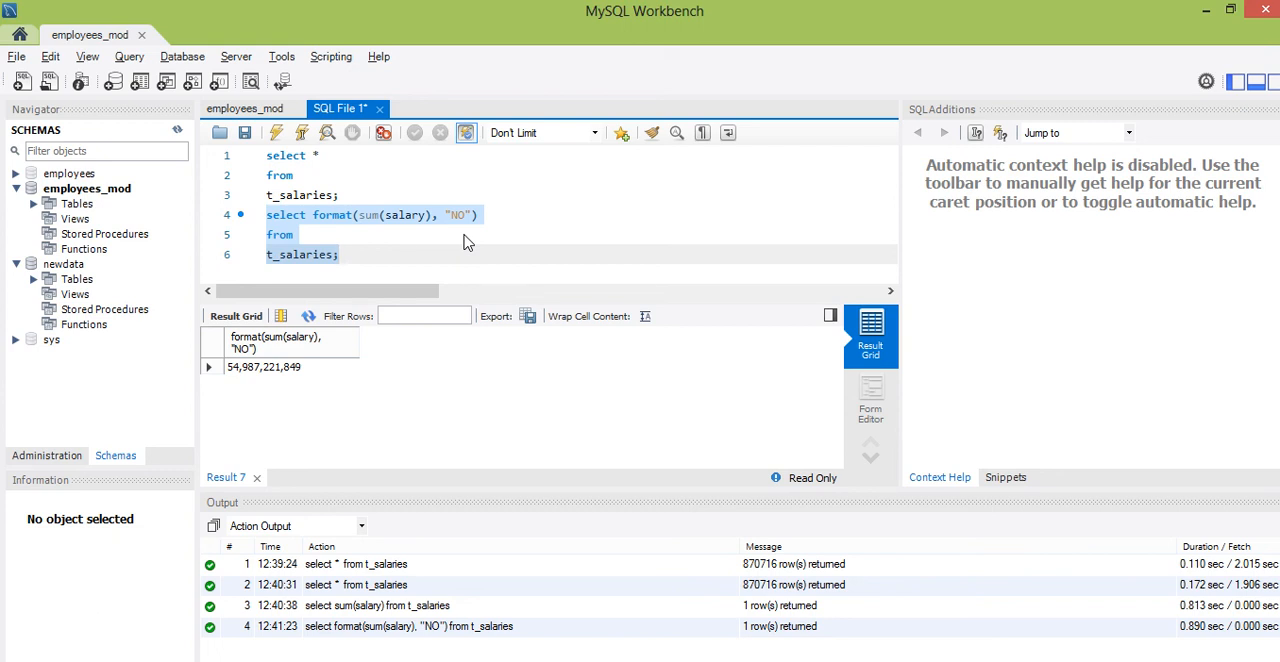
click(338, 254)
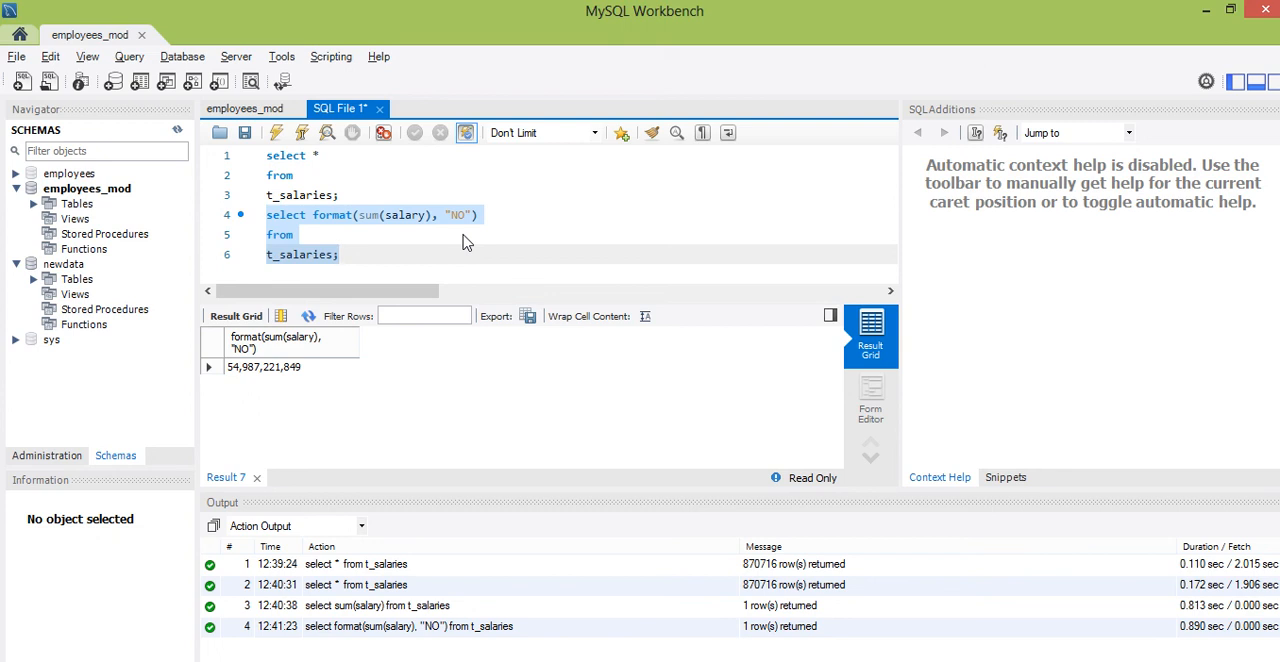
mouse_move(644, 8)
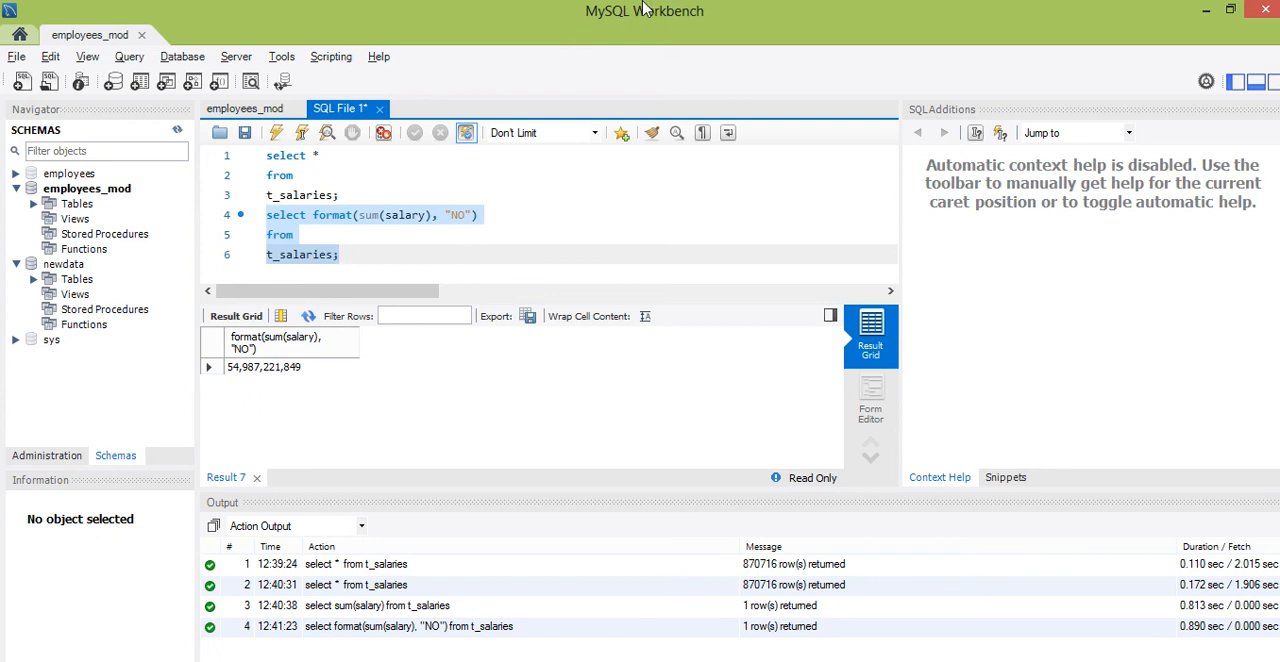